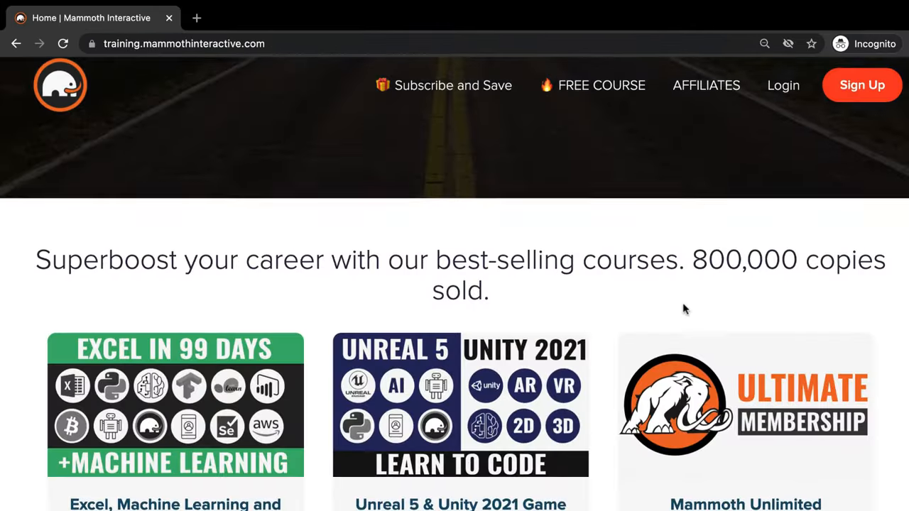
Scroll through Ganache's accounts list toward account index 0
scroll("down", 3)
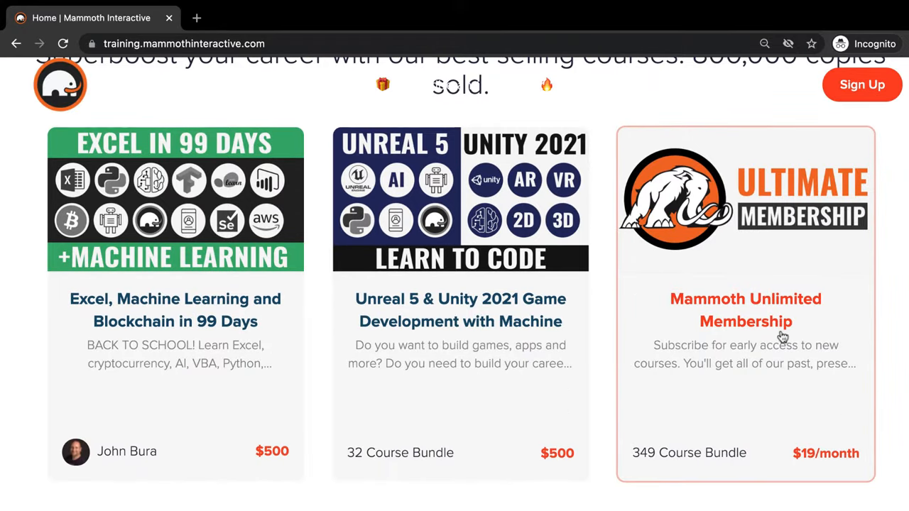
mouse_move(701, 471)
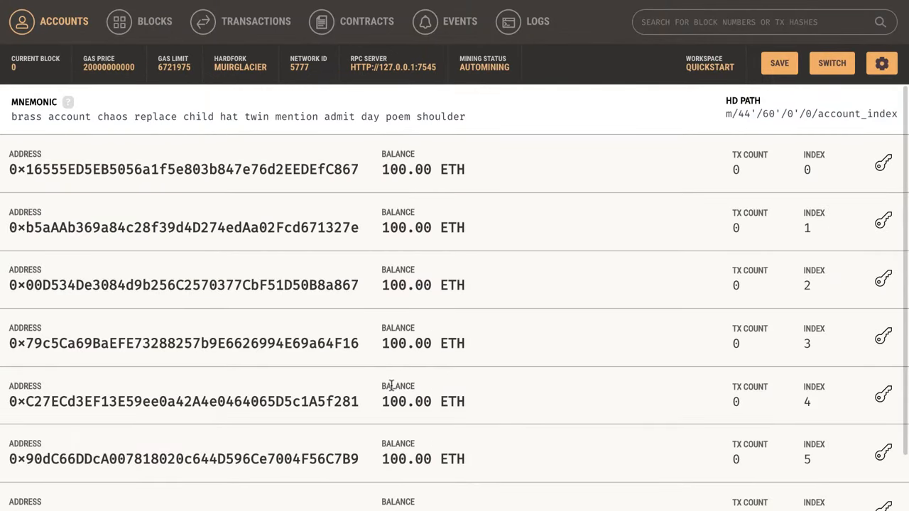
scroll("down", 3)
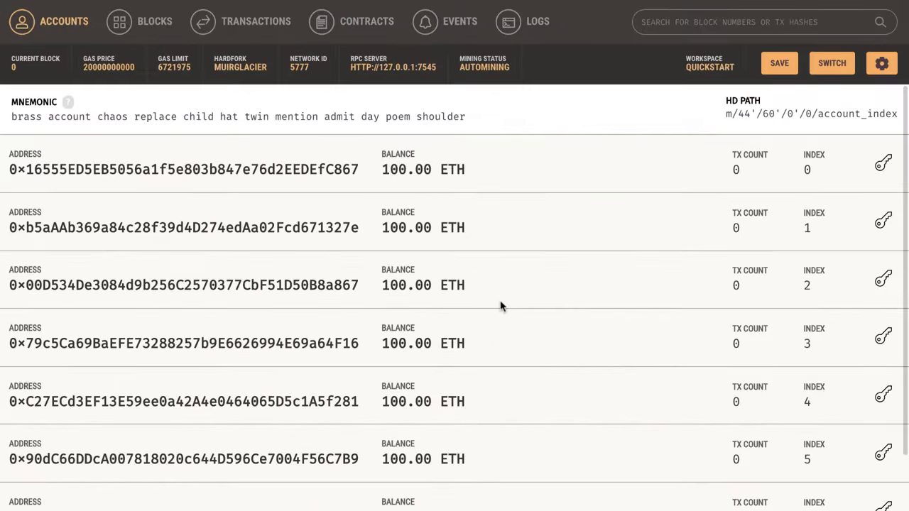
mouse_move(536, 429)
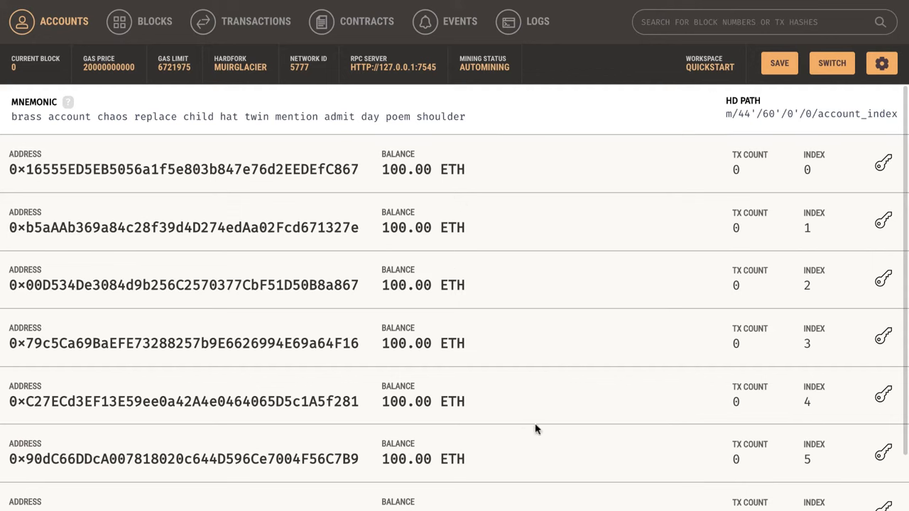
mouse_move(548, 423)
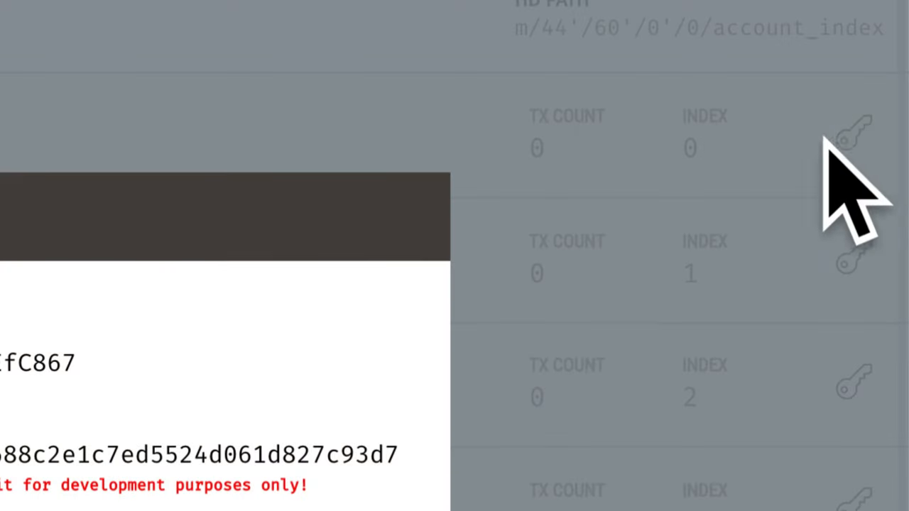
Reveal the first account's private key, then close the Account Information dialog
left_click(849, 135)
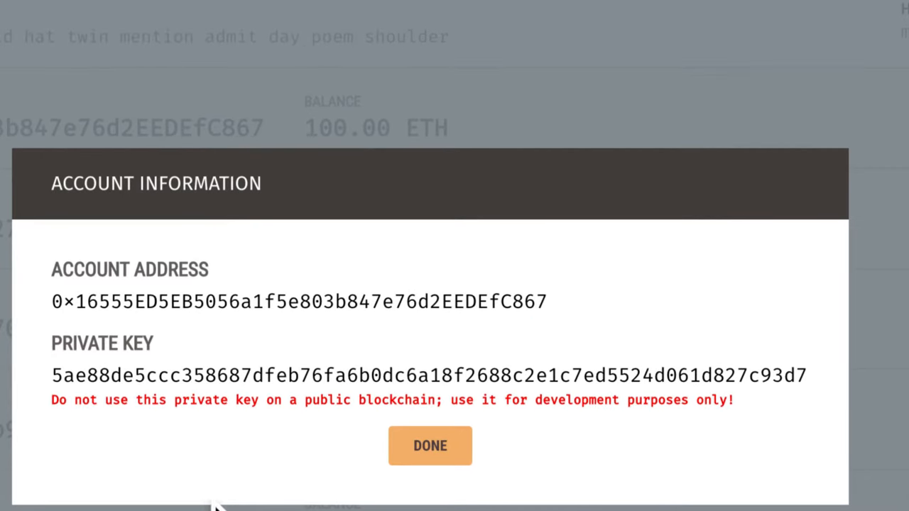
mouse_move(213, 475)
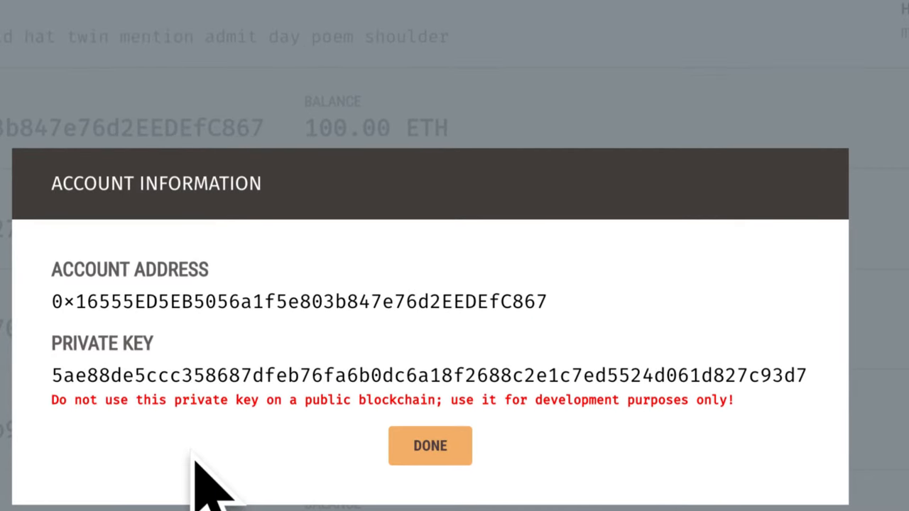
left_click(429, 446)
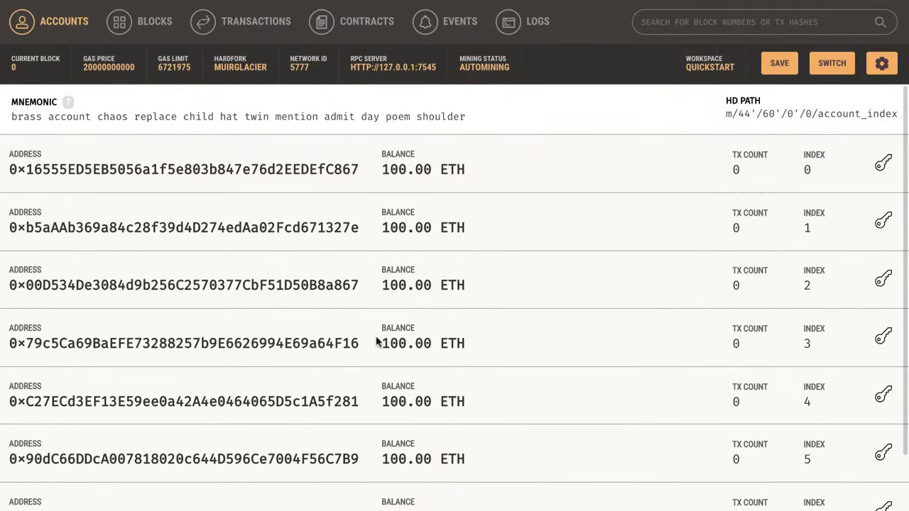
mouse_move(43, 130)
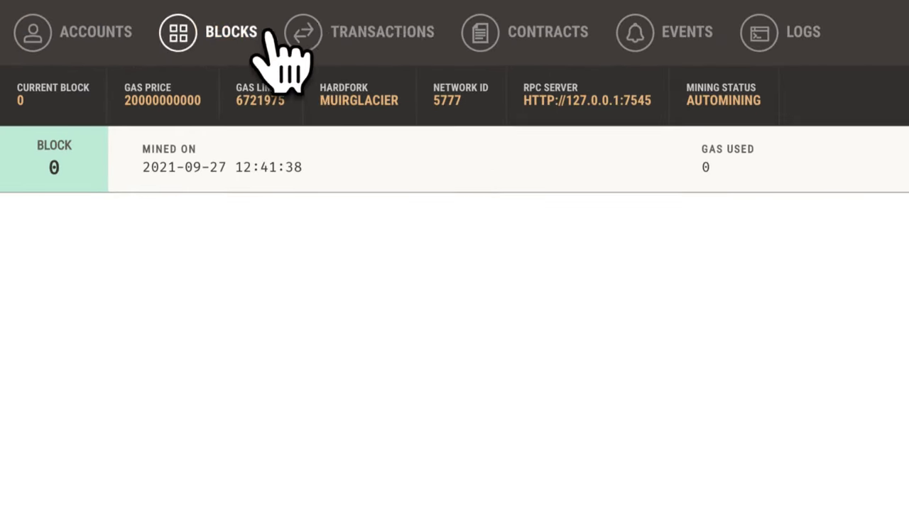
left_click(460, 28)
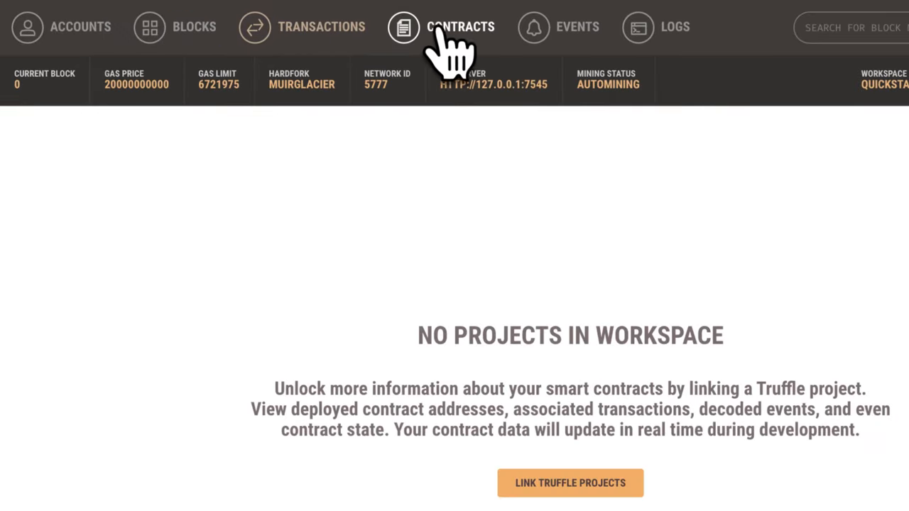
left_click(673, 27)
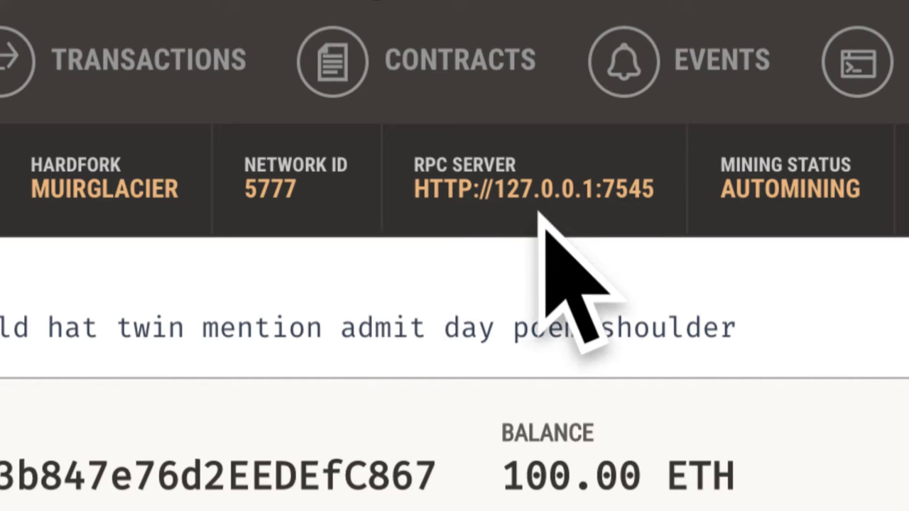
scroll("right", 3)
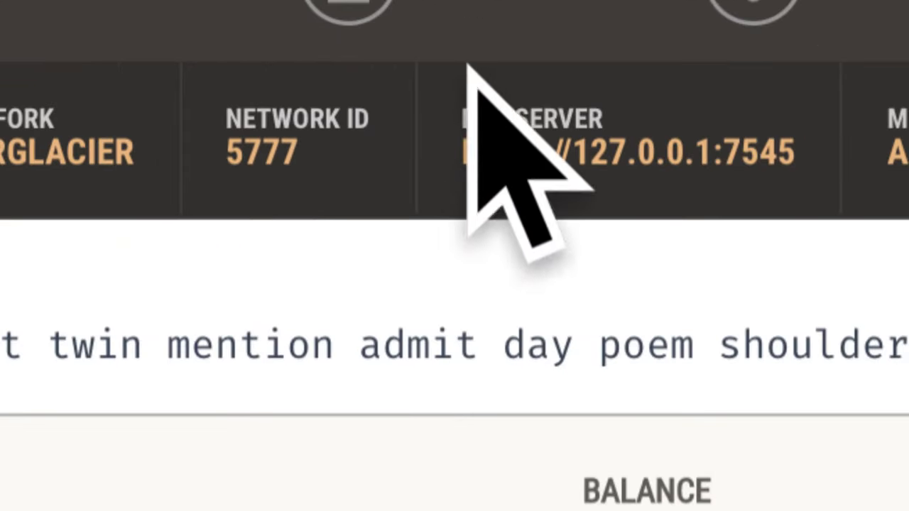
scroll("up", 3)
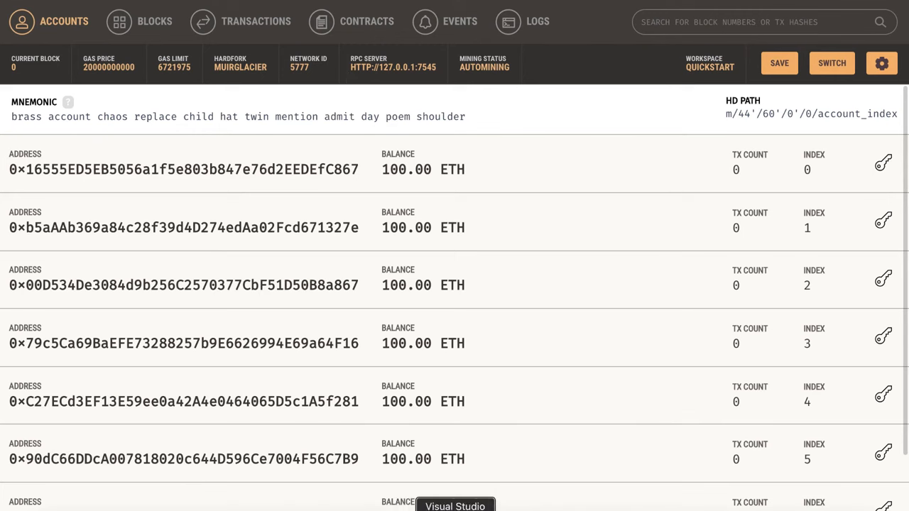
Bring up truffle-config.js in VS Code and scroll to its networks section
left_click(454, 506)
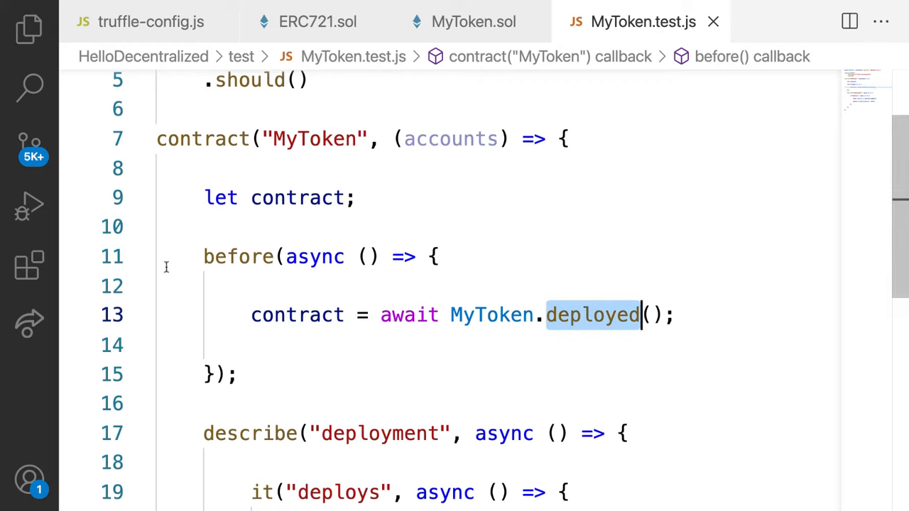
left_click(150, 21)
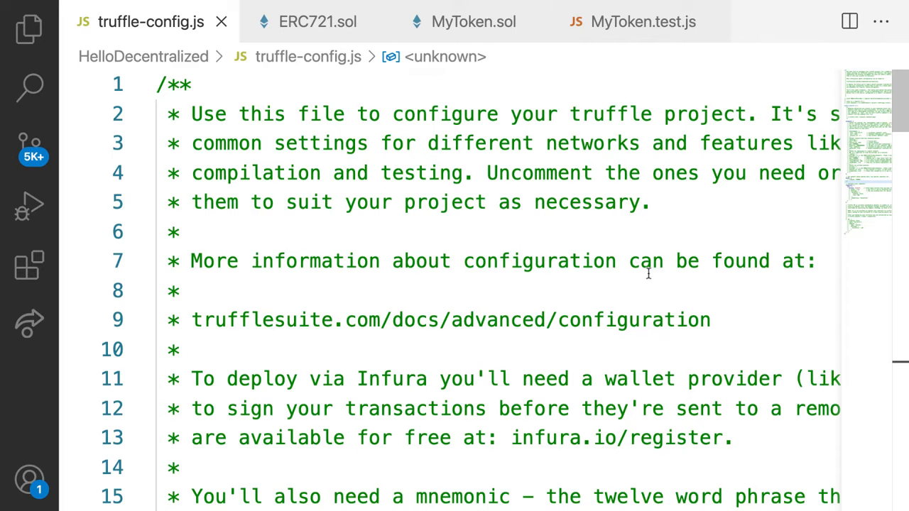
scroll("down", 3)
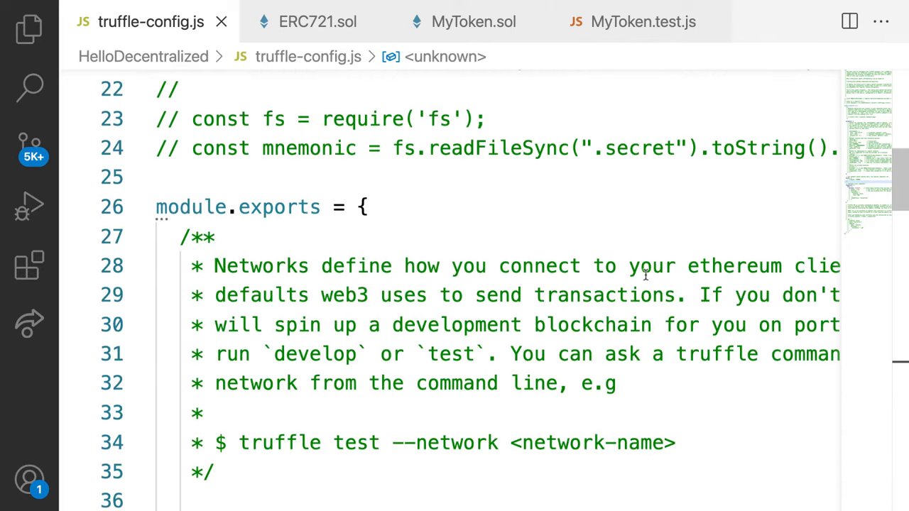
scroll("down", 3)
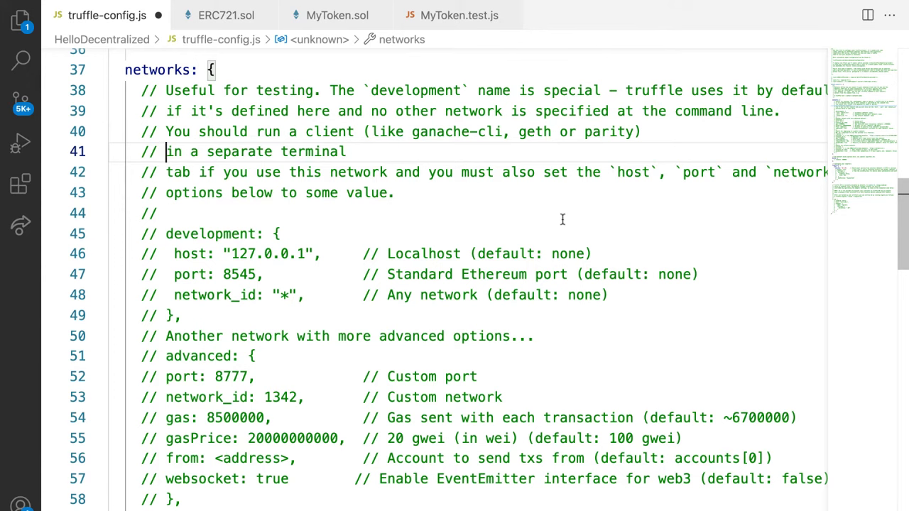
mouse_move(562, 219)
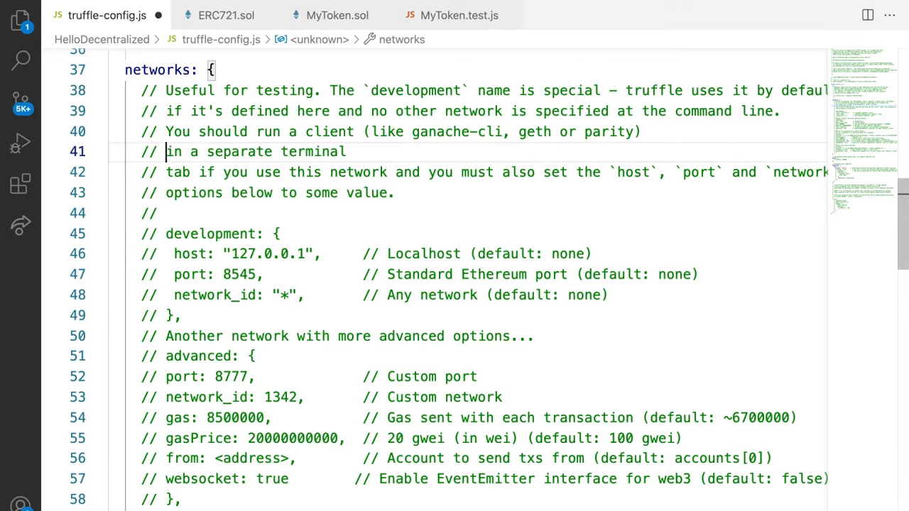
mouse_move(449, 150)
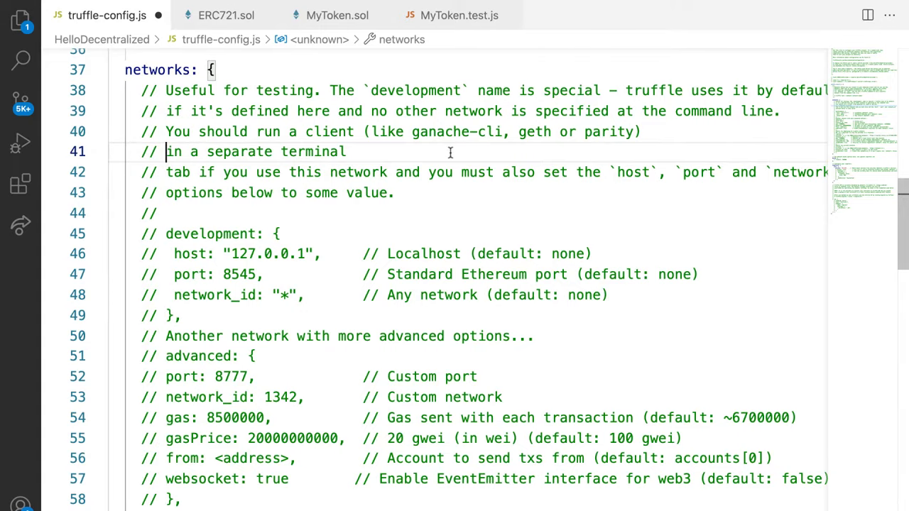
scroll("up", 3)
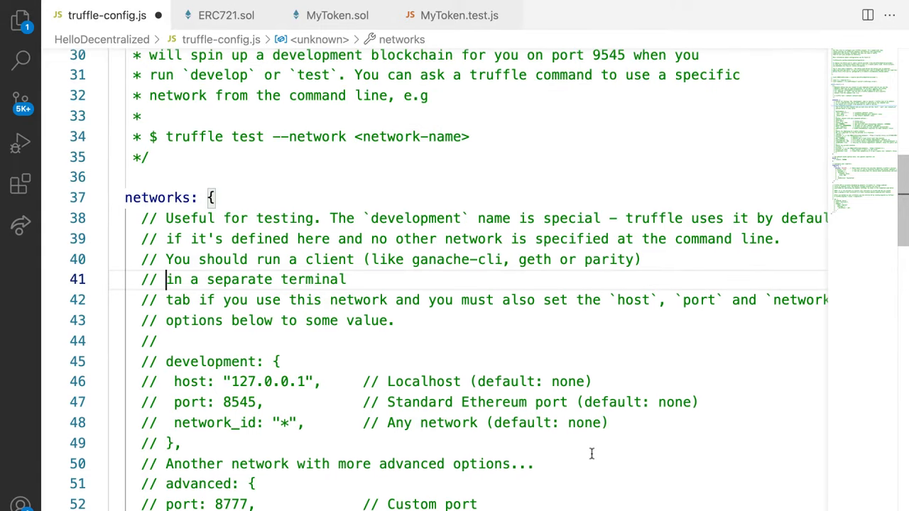
Scroll through the development network block (host 127.0.0.1, port 8545) in truffle-config.js
scroll("down", 3)
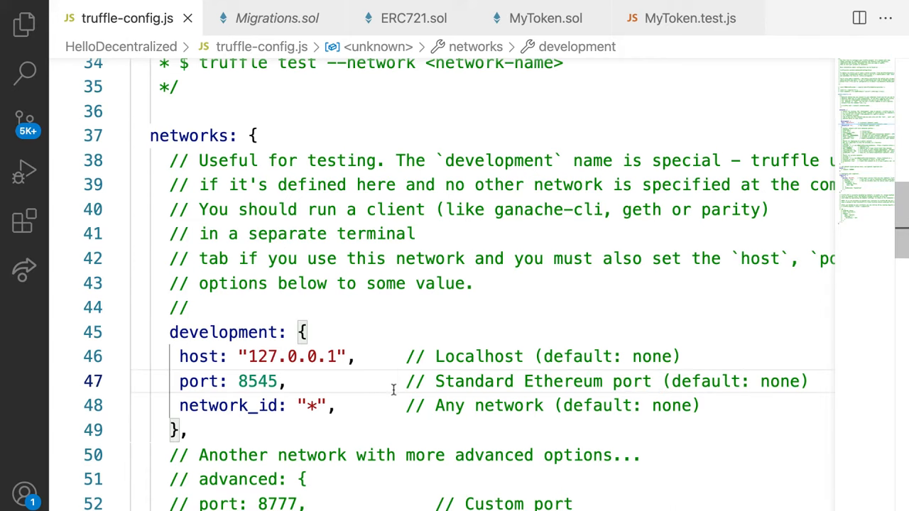
scroll("down", 3)
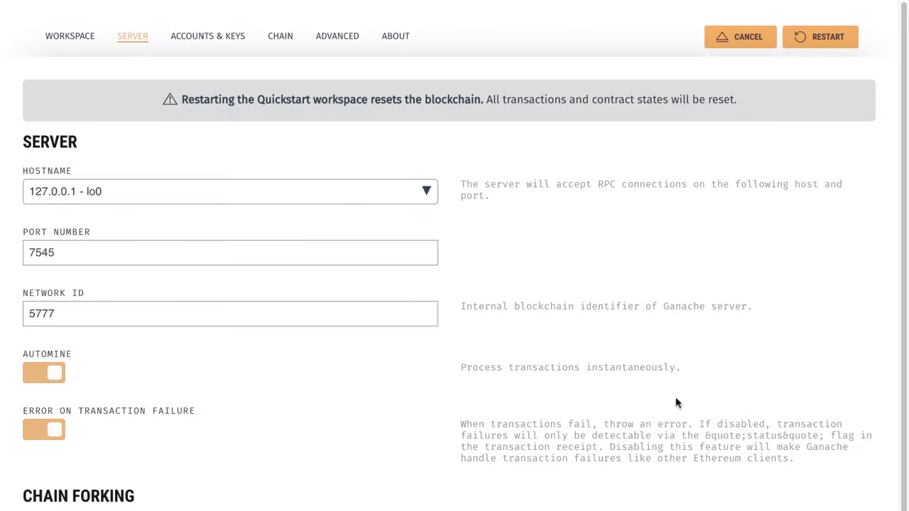
left_click(69, 36)
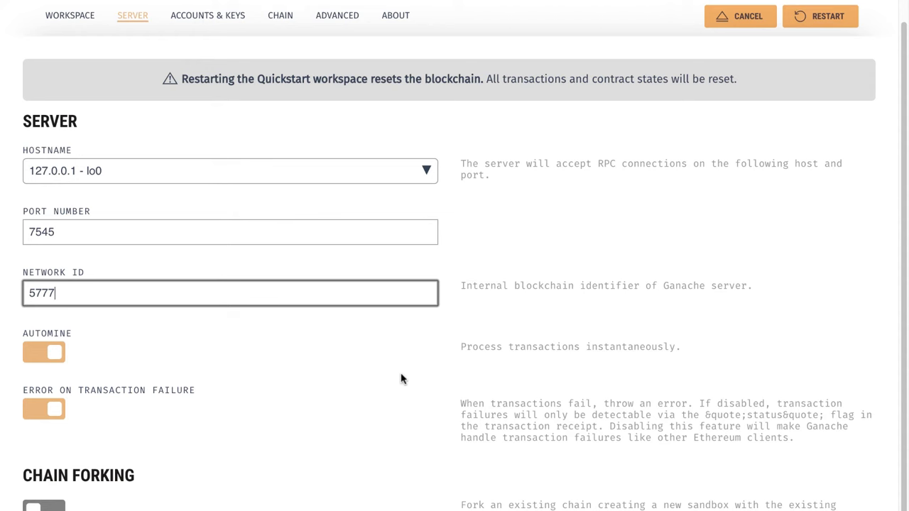
mouse_move(403, 378)
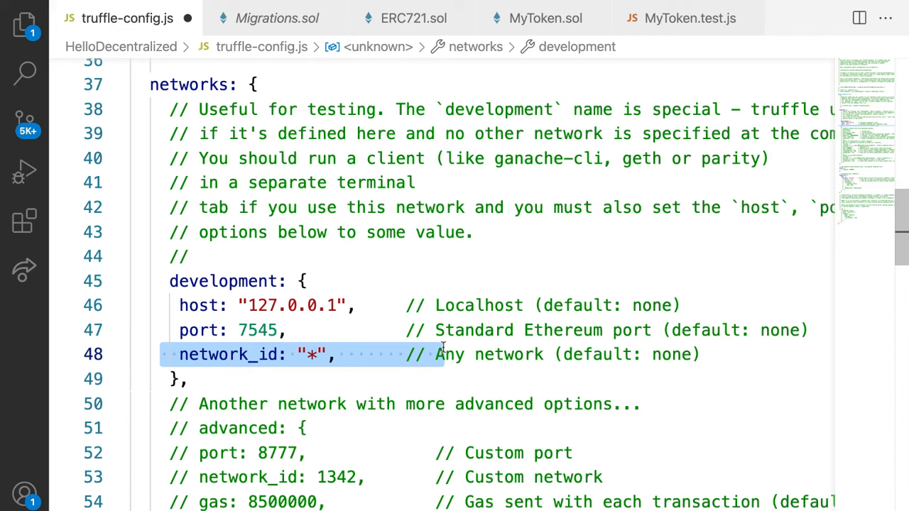
Deselect the network_id line and scroll up over the development network settings
left_click(235, 355)
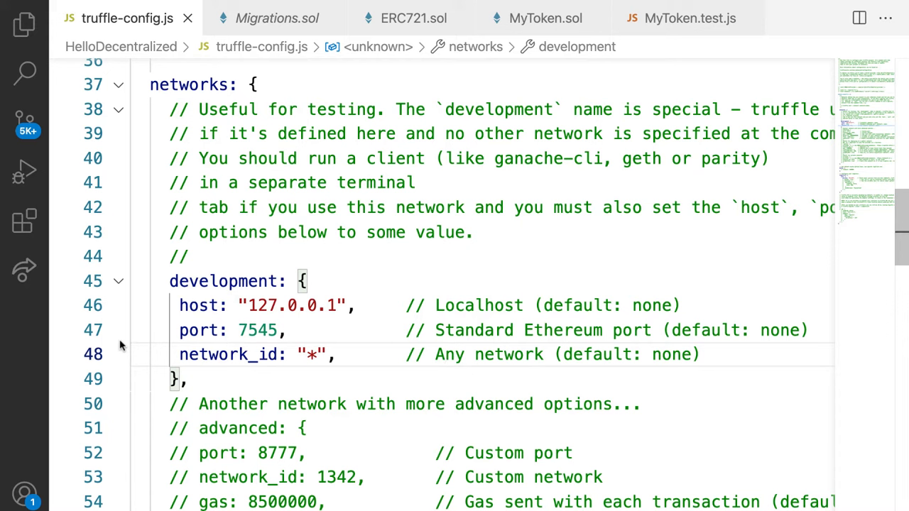
mouse_move(128, 345)
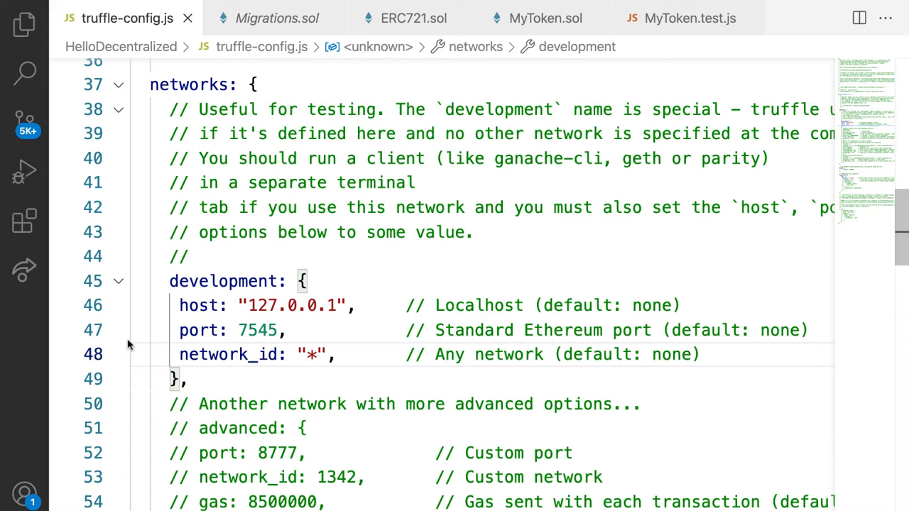
scroll("up", 3)
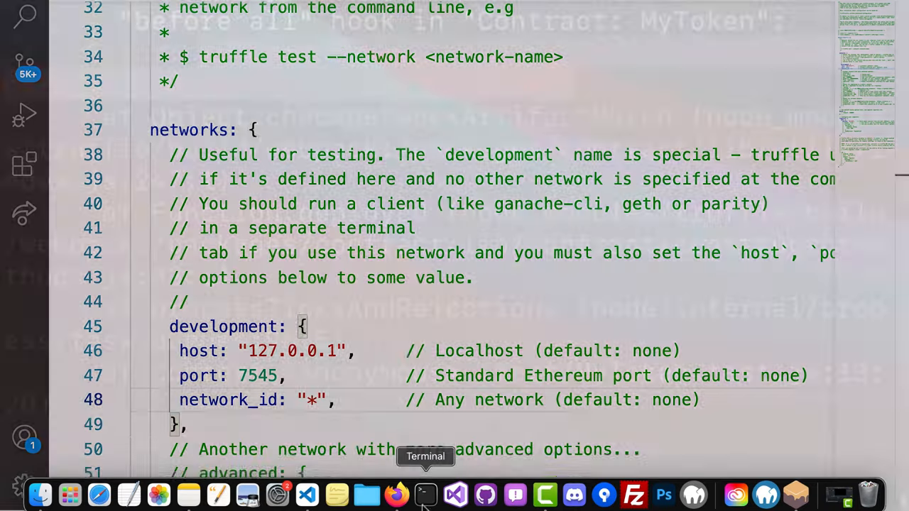
In Terminal, list the project contents with ls and cd into migrations
left_click(424, 494)
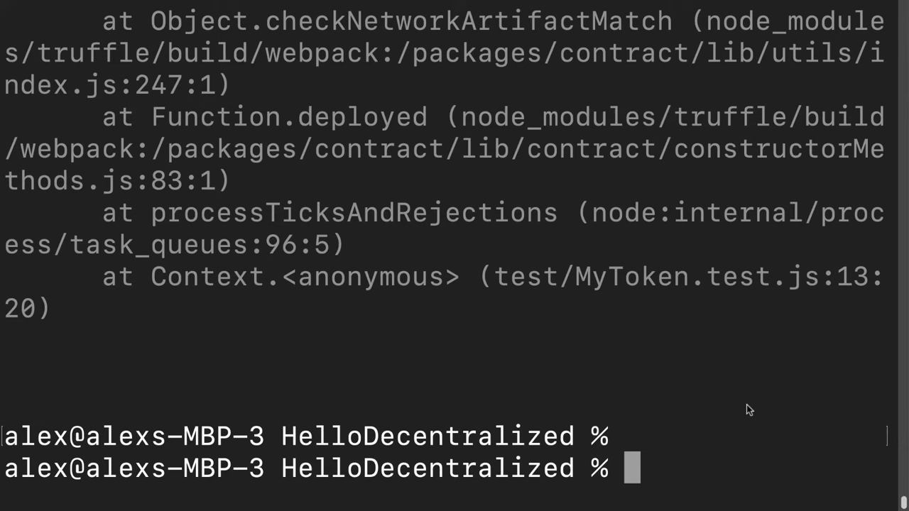
type("ls")
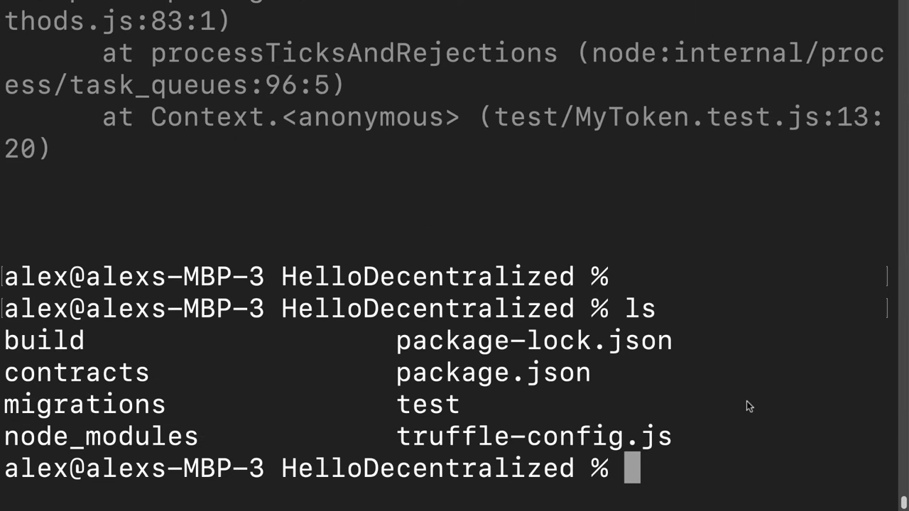
type("cd migrat")
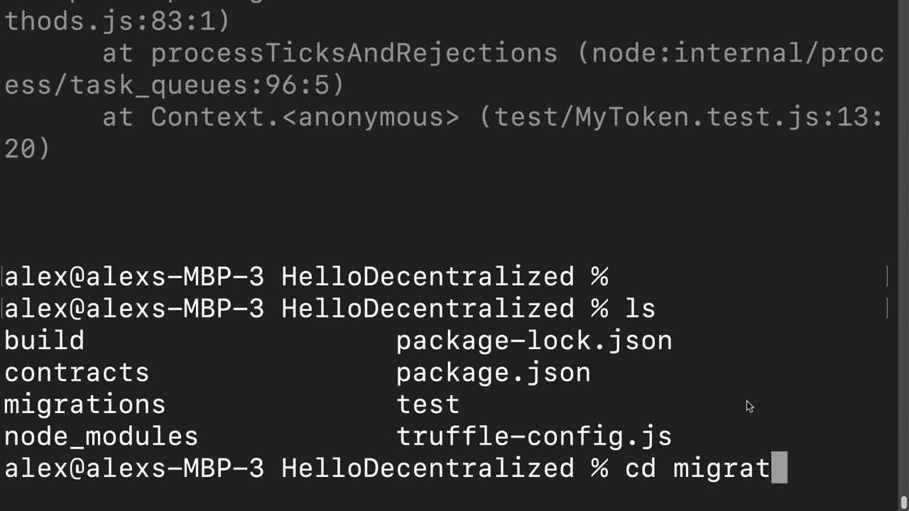
key("Return")
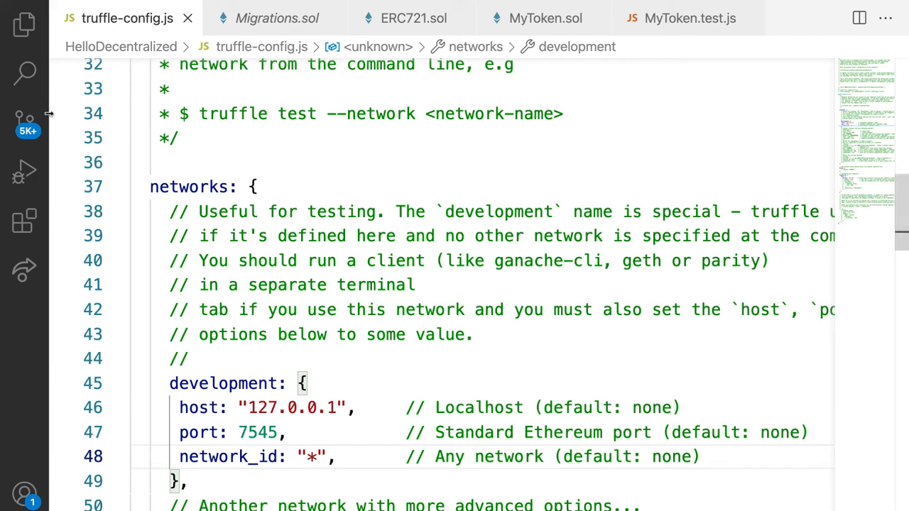
View 1_initial_migration.js from the Explorer, then return to truffle-config.js
left_click(24, 23)
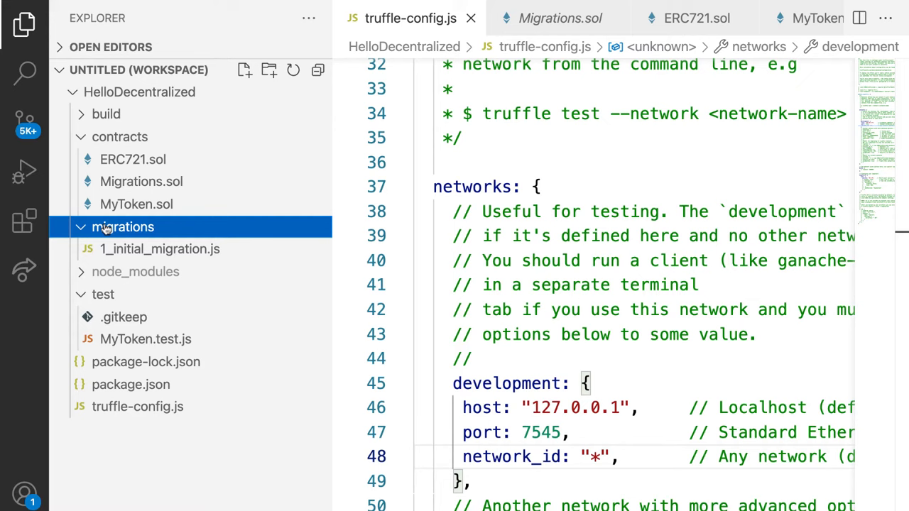
left_click(159, 248)
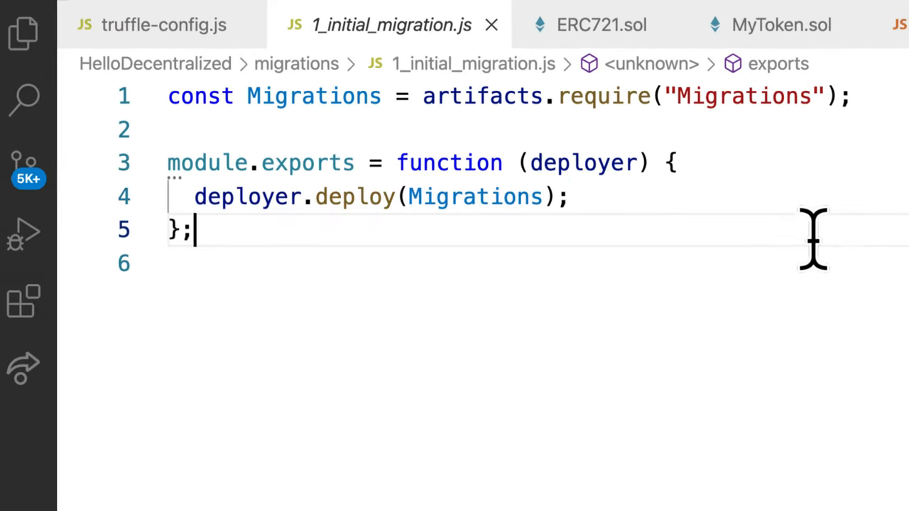
mouse_move(755, 238)
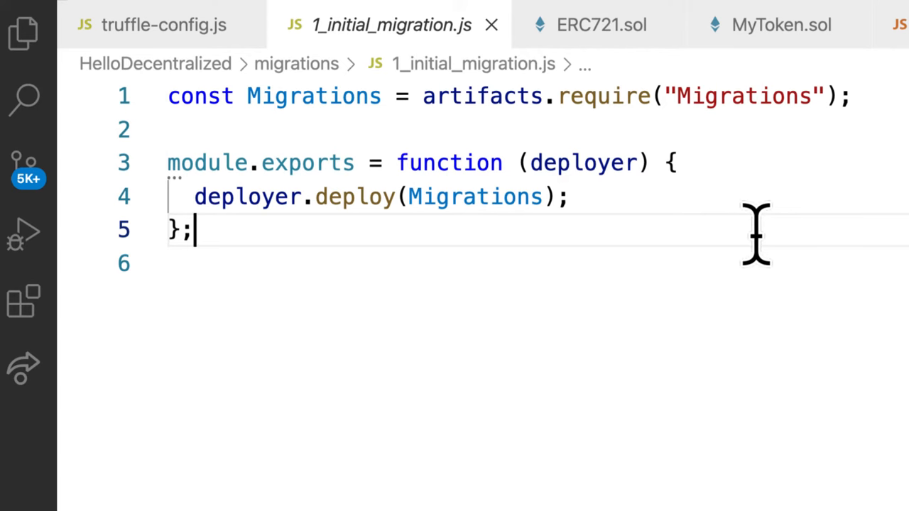
mouse_move(751, 234)
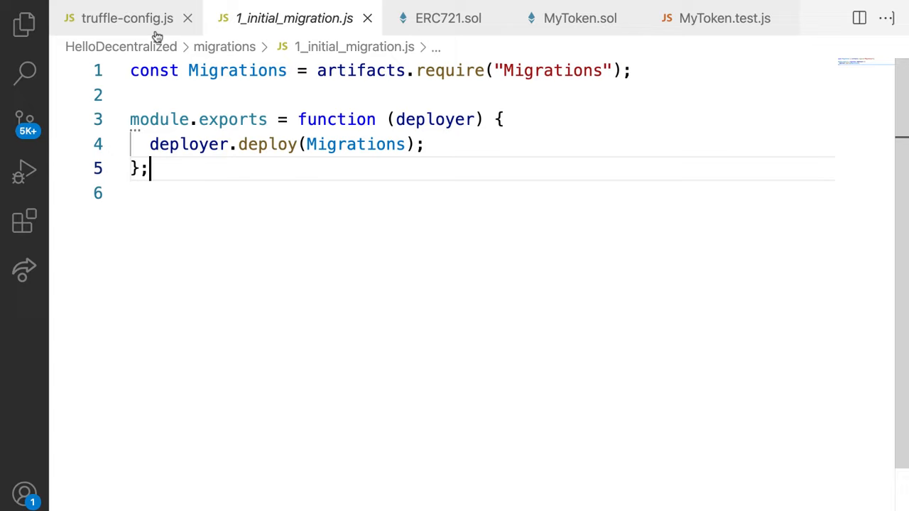
left_click(127, 17)
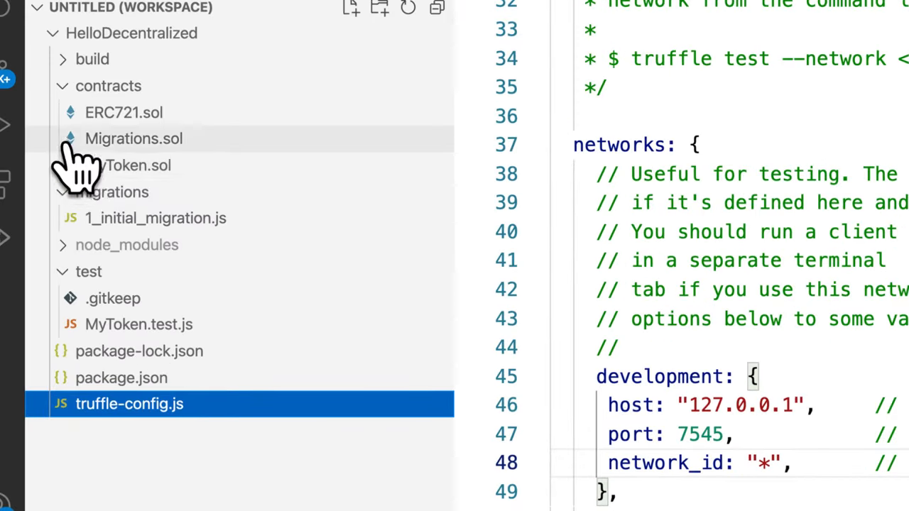
Create a new file 2_deploy_contracts.js inside the migrations folder
right_click(105, 191)
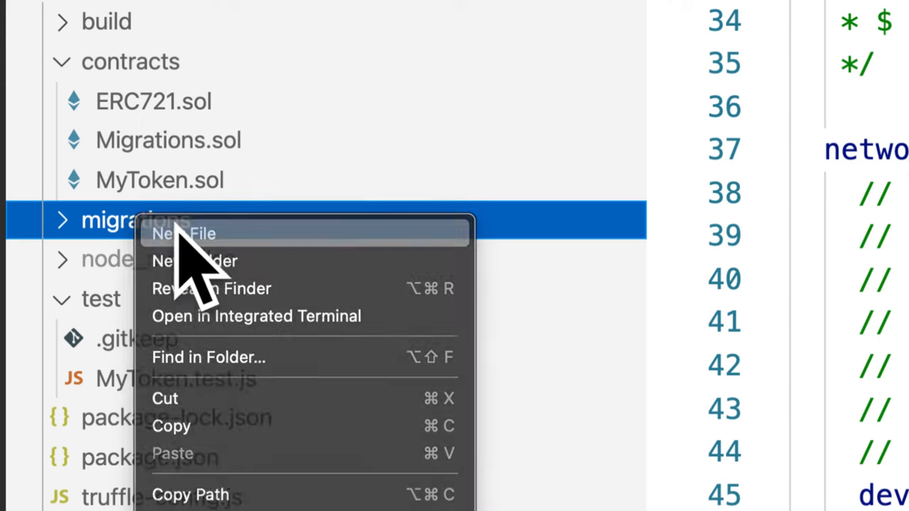
left_click(183, 233)
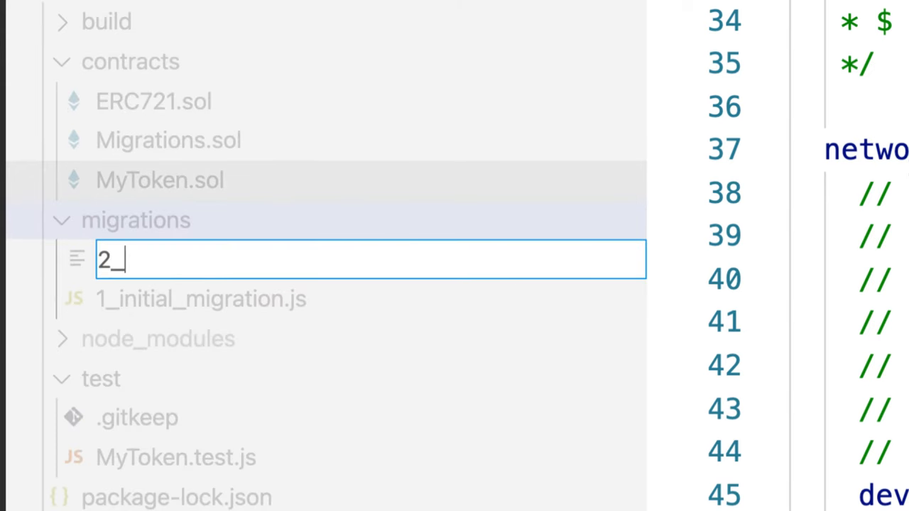
type("deploy")
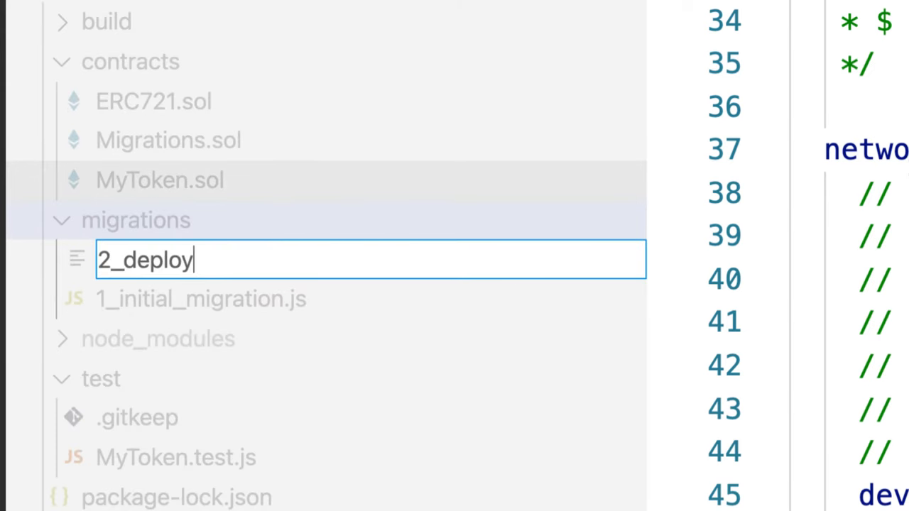
type("_contracts.js")
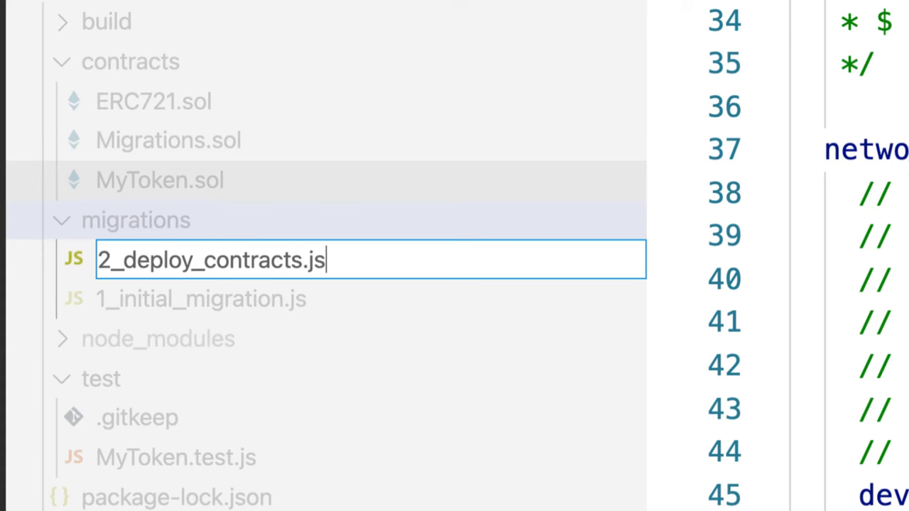
key("Enter")
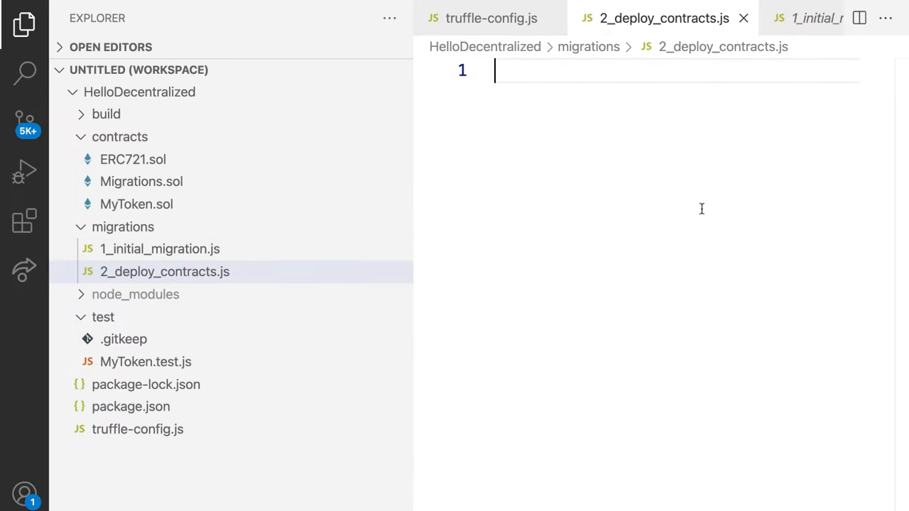
Write const MyToken = artifacts.require('MyToken') at the top of the deploy script
left_click(24, 22)
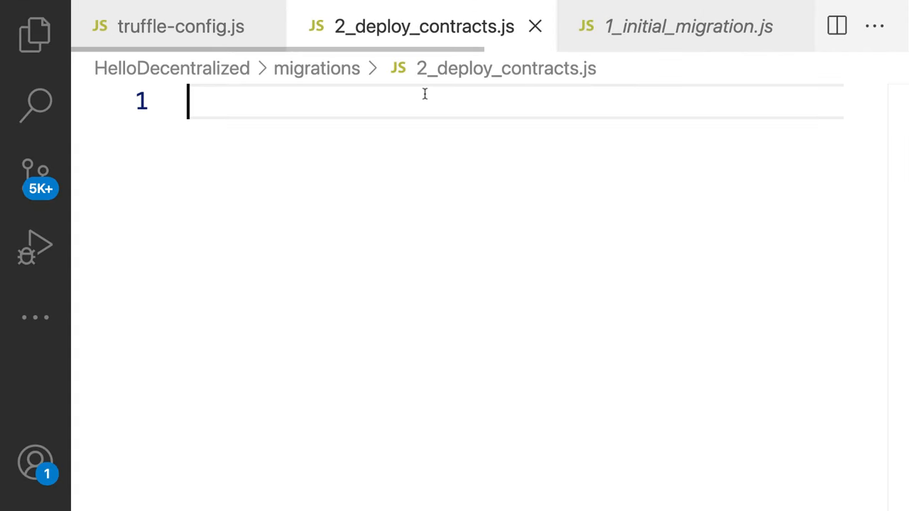
mouse_move(730, 332)
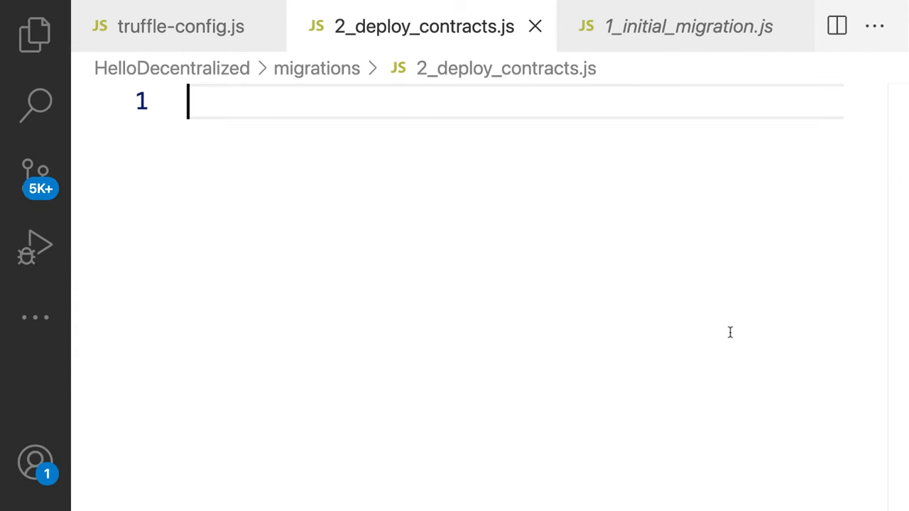
type("const")
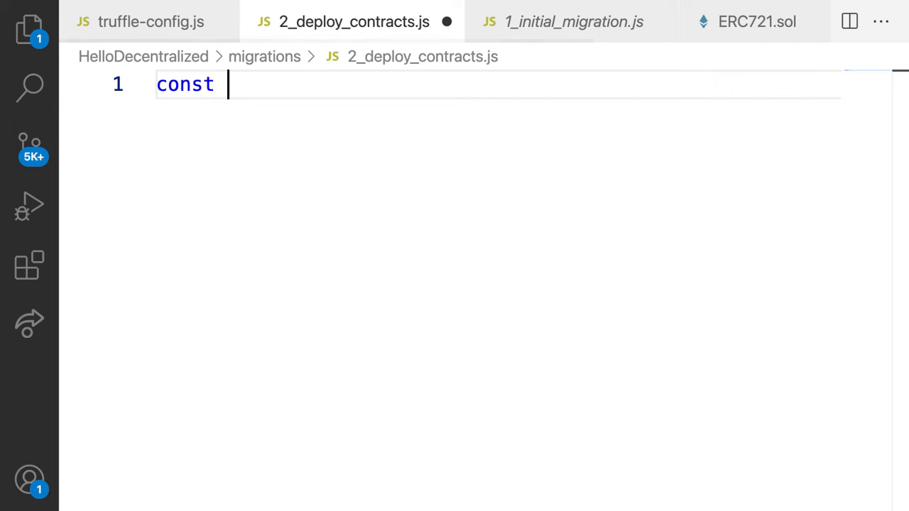
type("MyToken = ar")
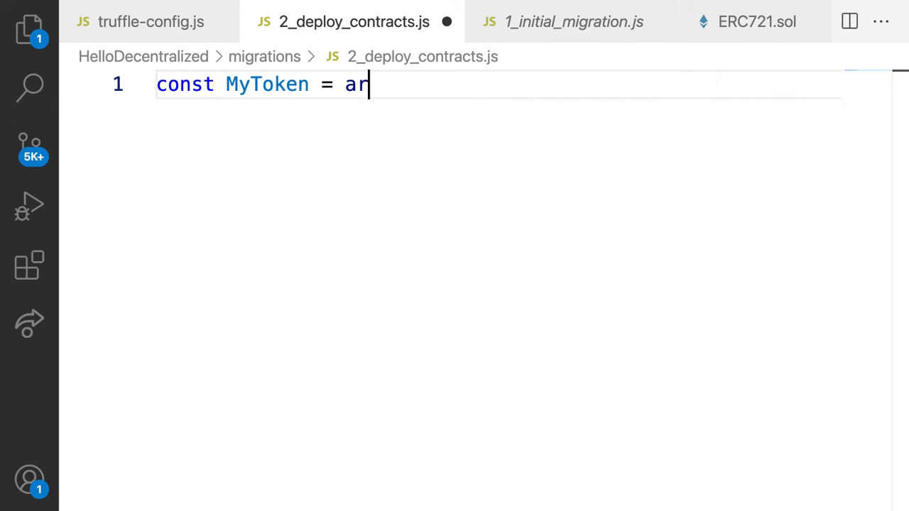
type("tifac")
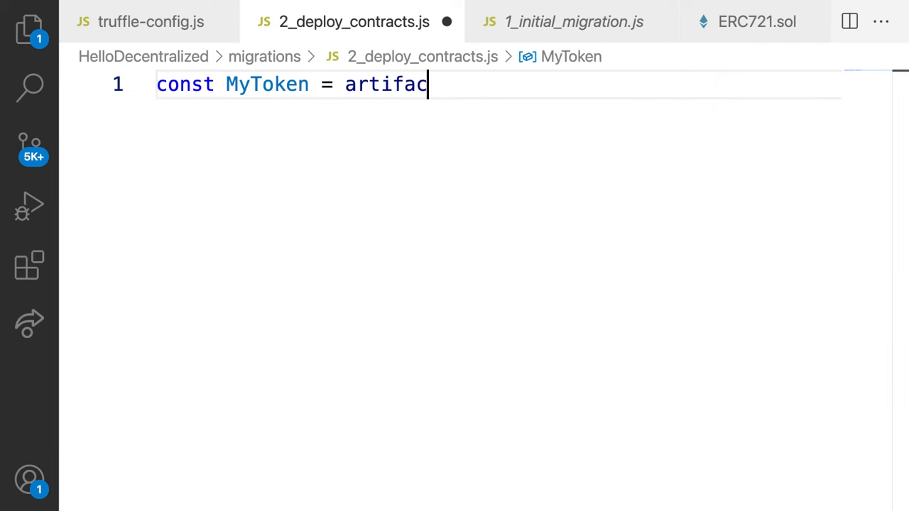
type("ts.require('My'")
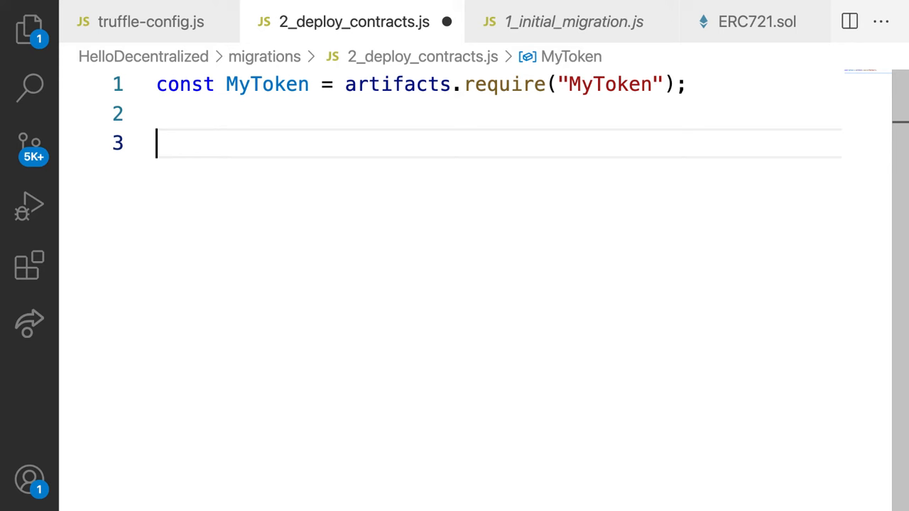
Add module.exports = function(deployer) calling deployer.deploy(MyToken), referencing the initial migration
type("module.exports =")
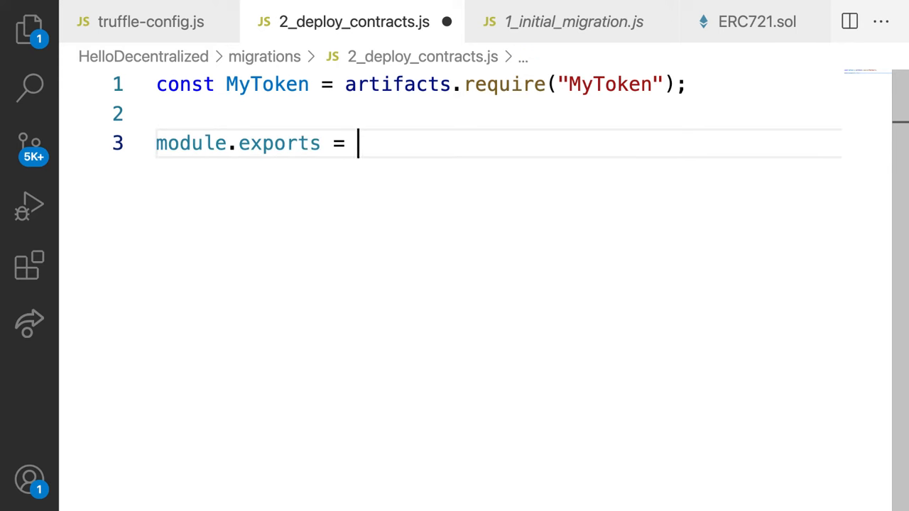
type("function(deployer) {")
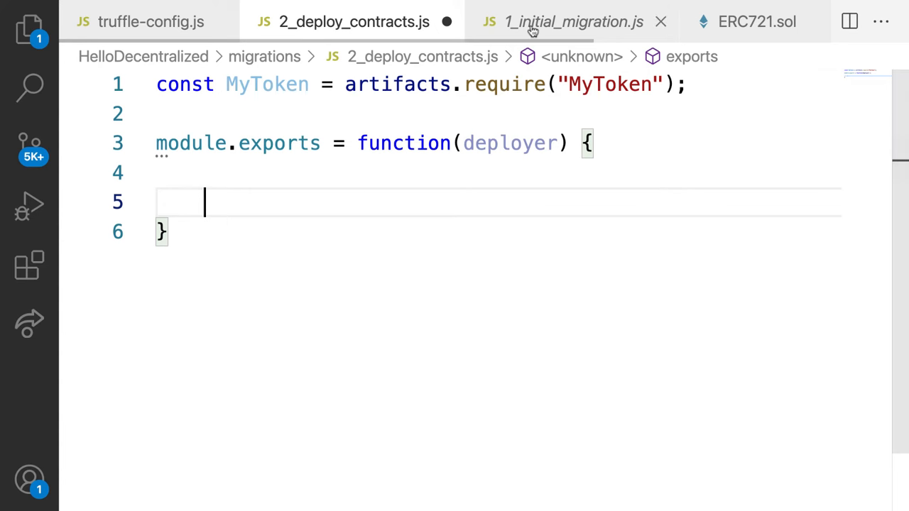
left_click(573, 21)
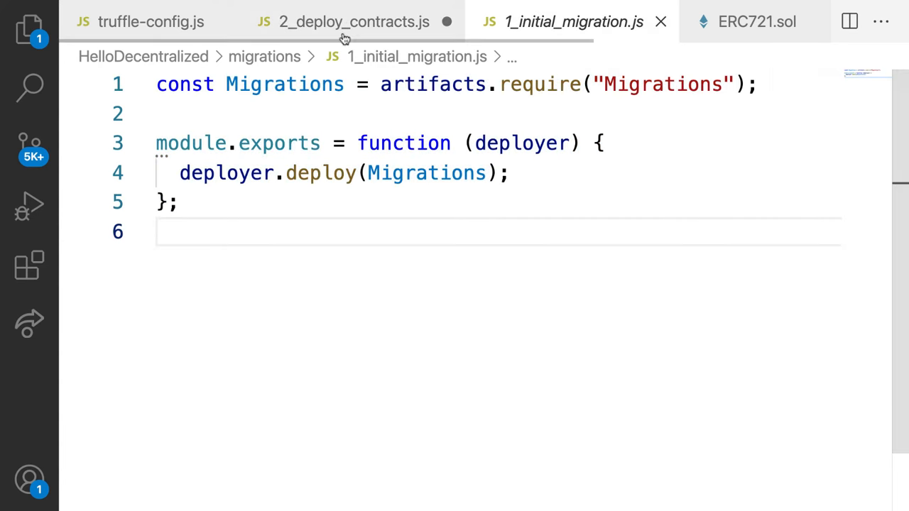
left_click(353, 21)
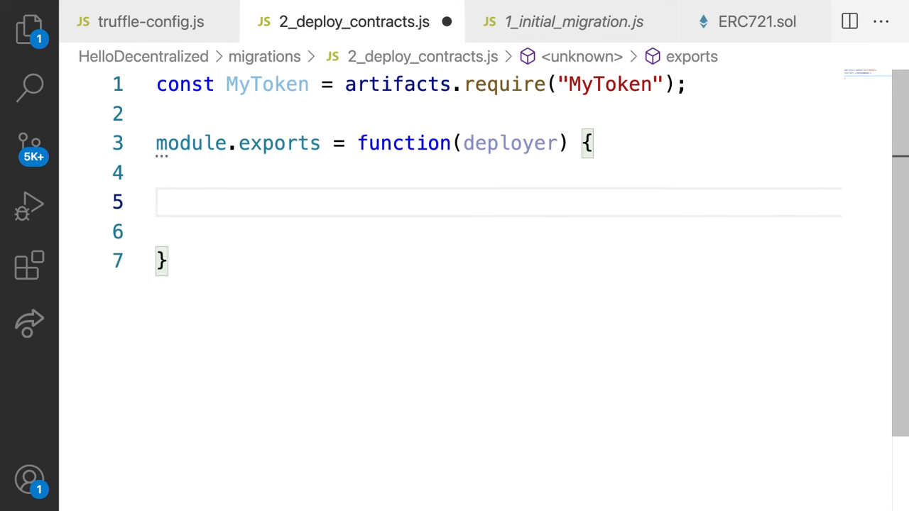
type("deployer.deploy()")
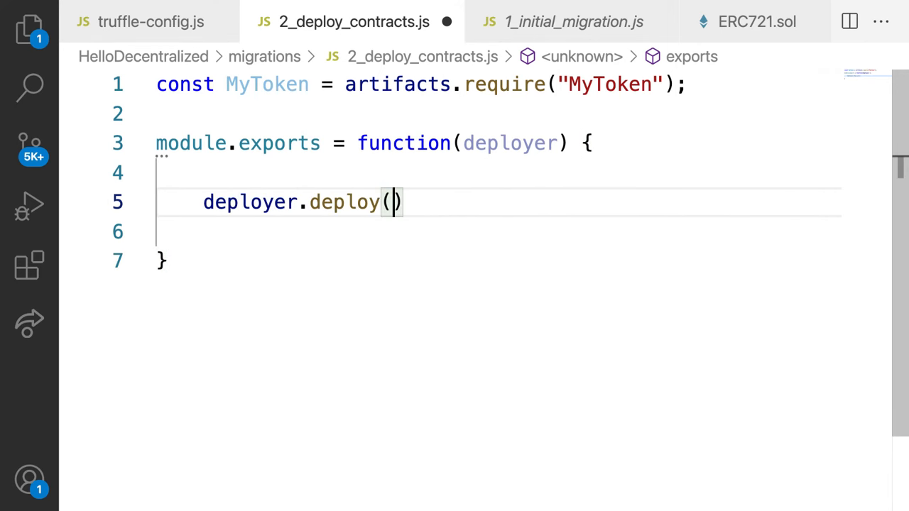
type("MyToken);")
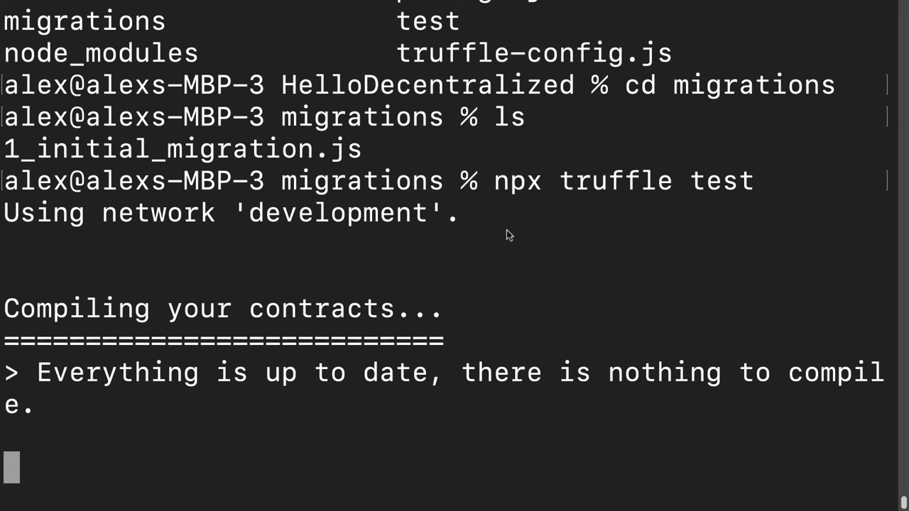
Scroll the terminal to read the MyToken deploys test result, 1 passing
scroll("down", 3)
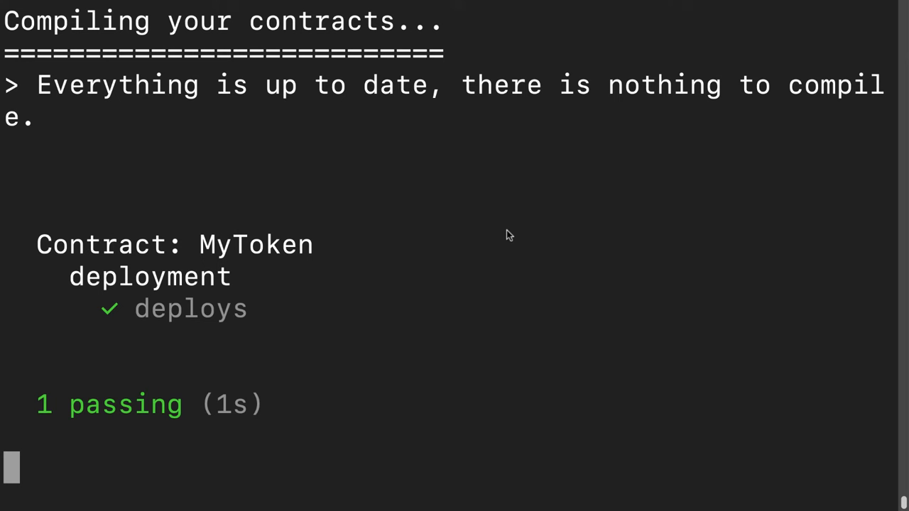
mouse_move(422, 463)
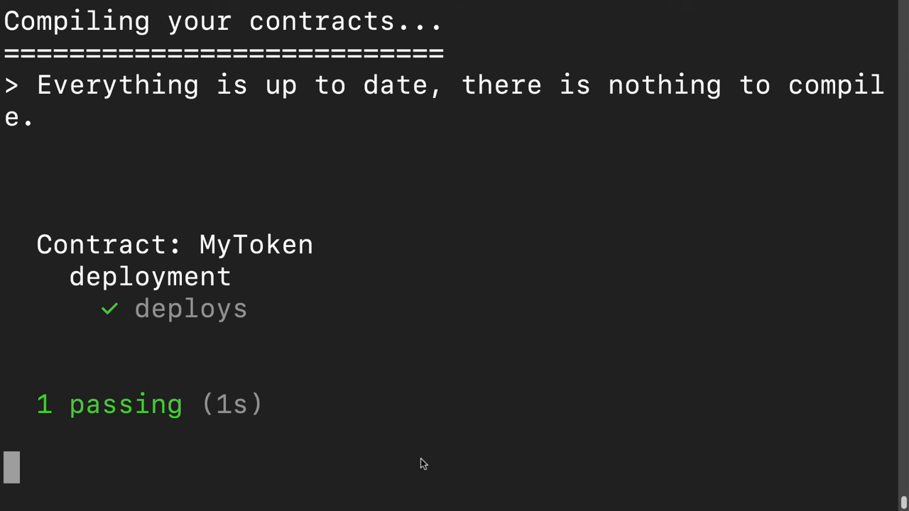
mouse_move(486, 488)
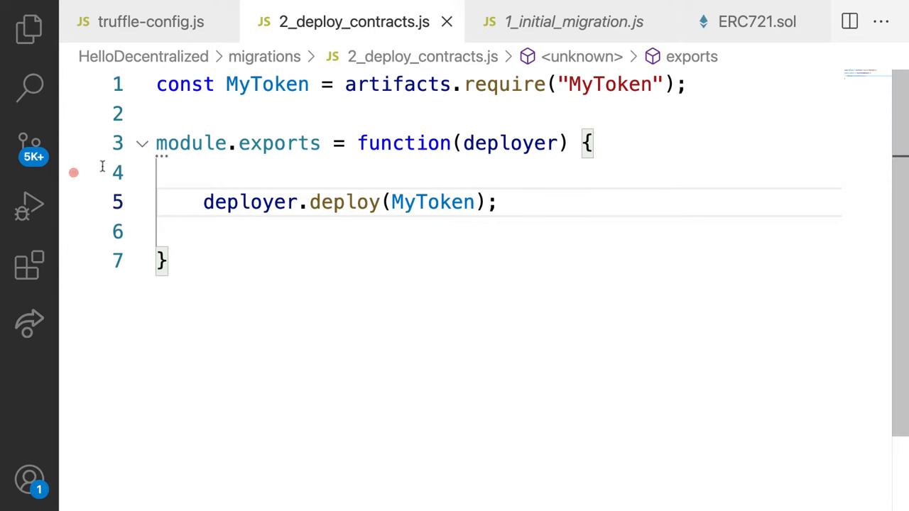
Show test/MyToken.test.js from the Explorer after visiting ERC721.sol
left_click(755, 21)
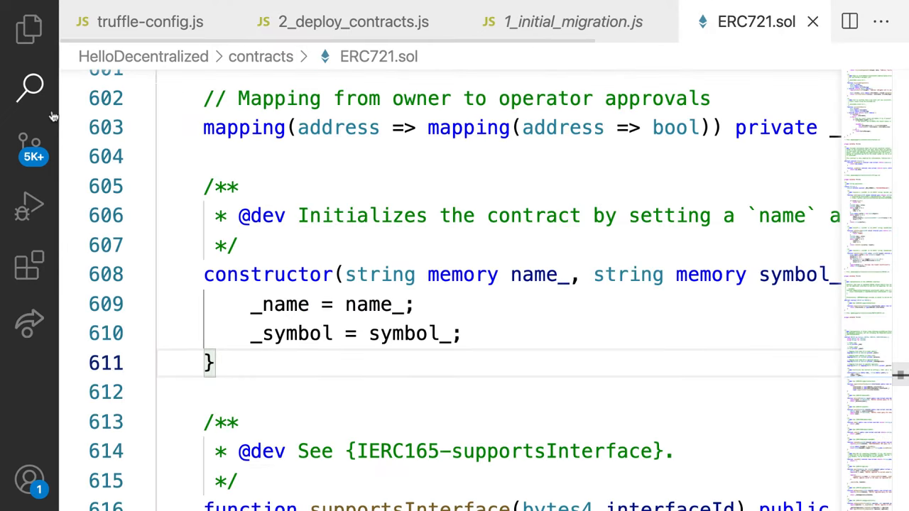
left_click(29, 29)
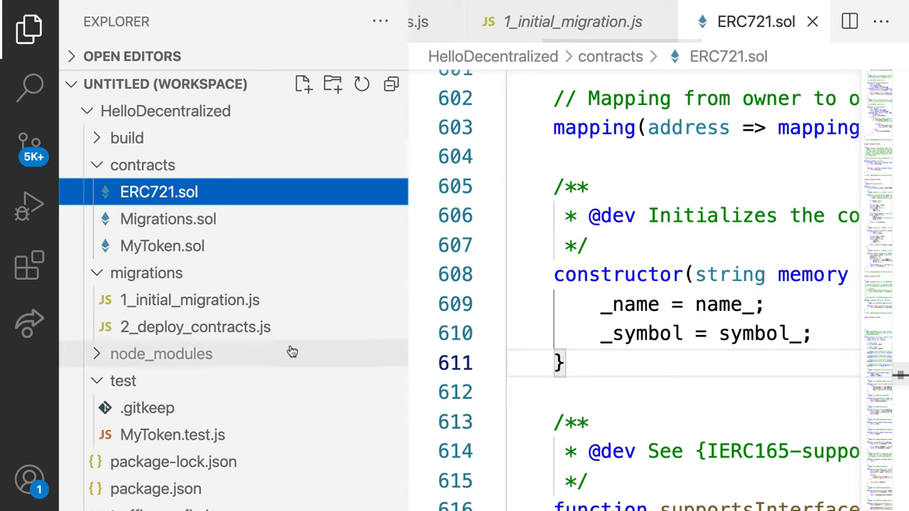
left_click(171, 435)
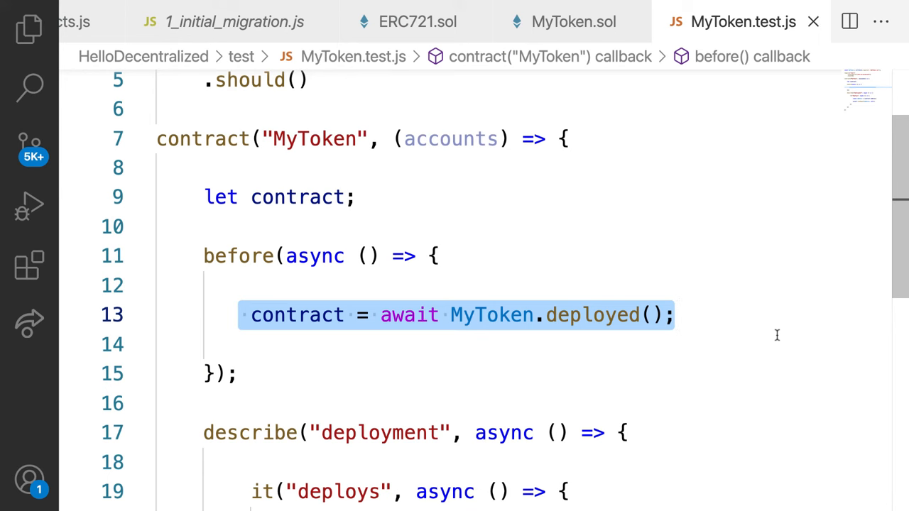
scroll("down", 3)
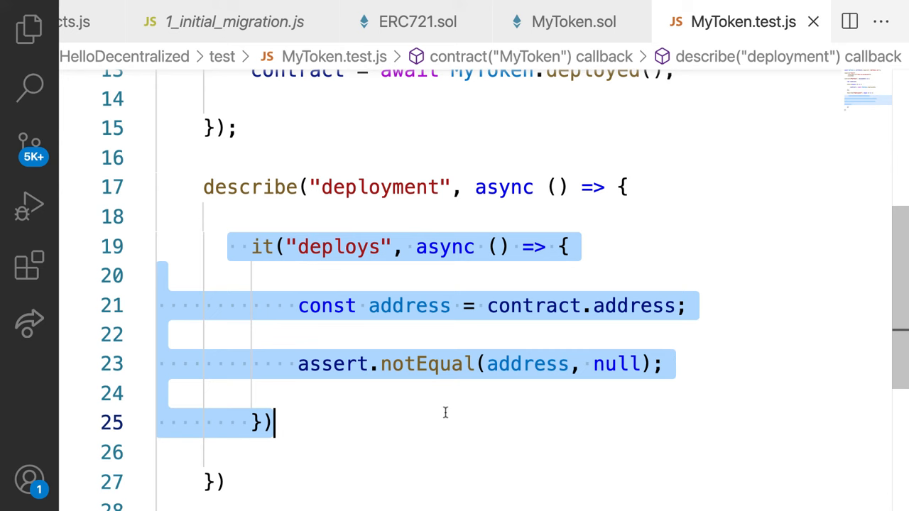
Highlight the deploys test's assertion that the MyToken contract address is not null
left_click(616, 363)
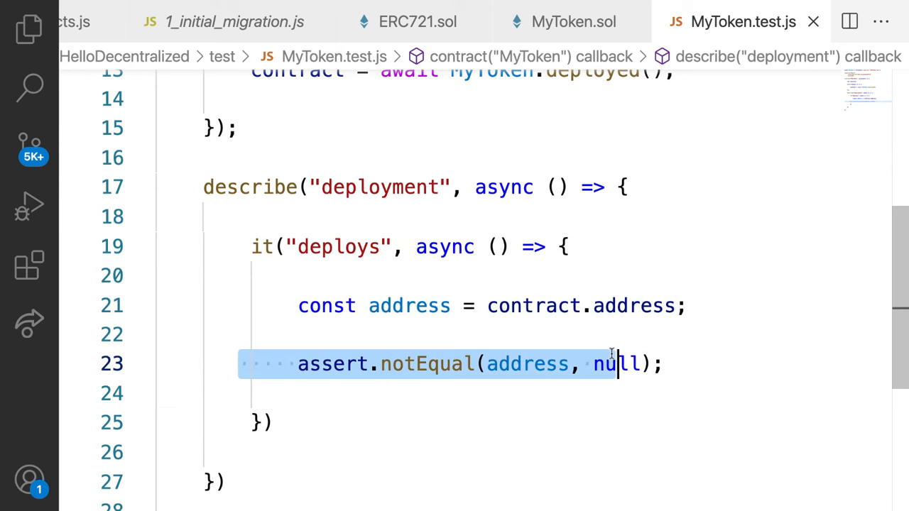
left_click(665, 363)
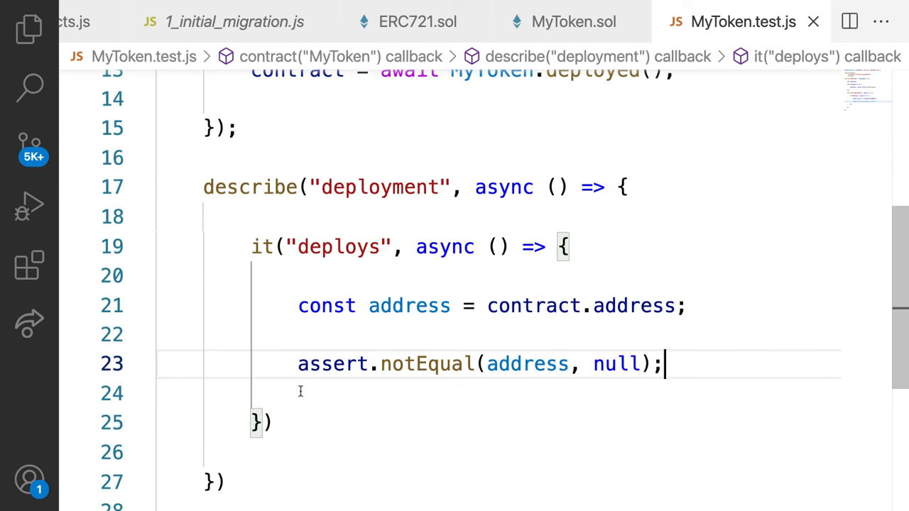
left_click(483, 363)
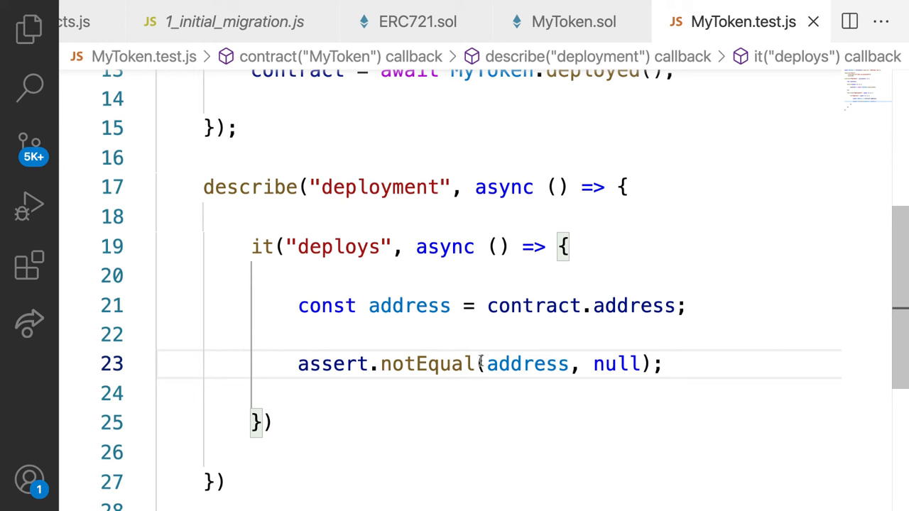
left_click(664, 364)
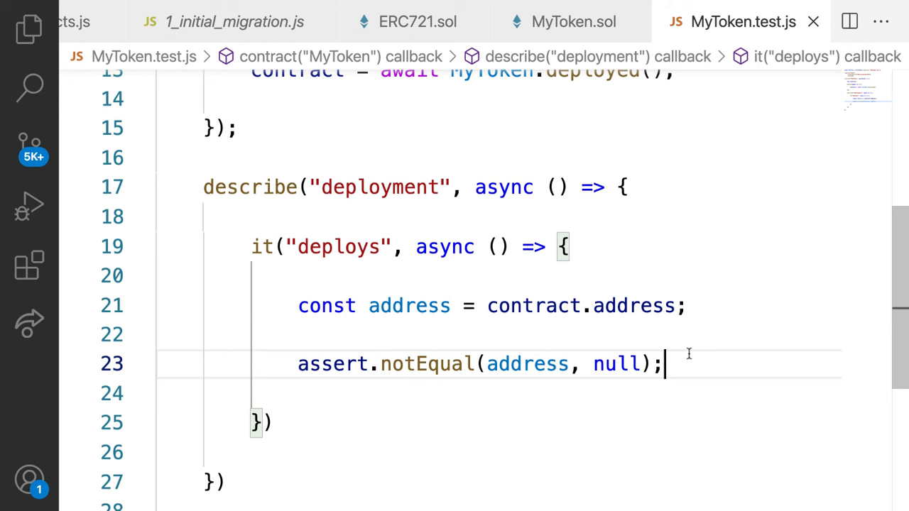
mouse_move(707, 331)
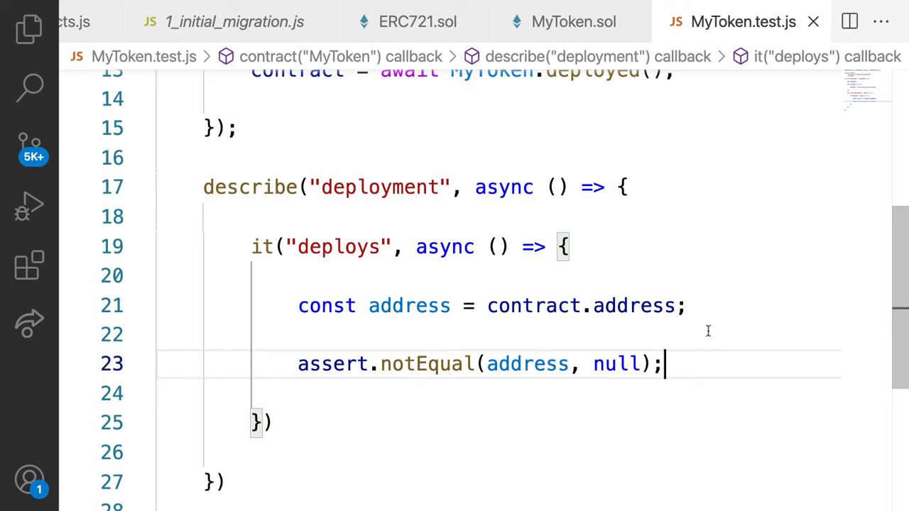
mouse_move(710, 298)
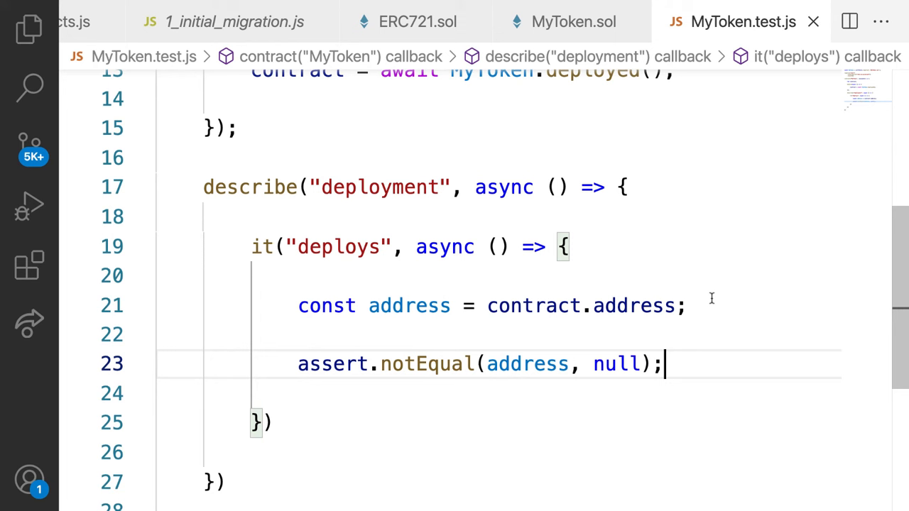
mouse_move(660, 394)
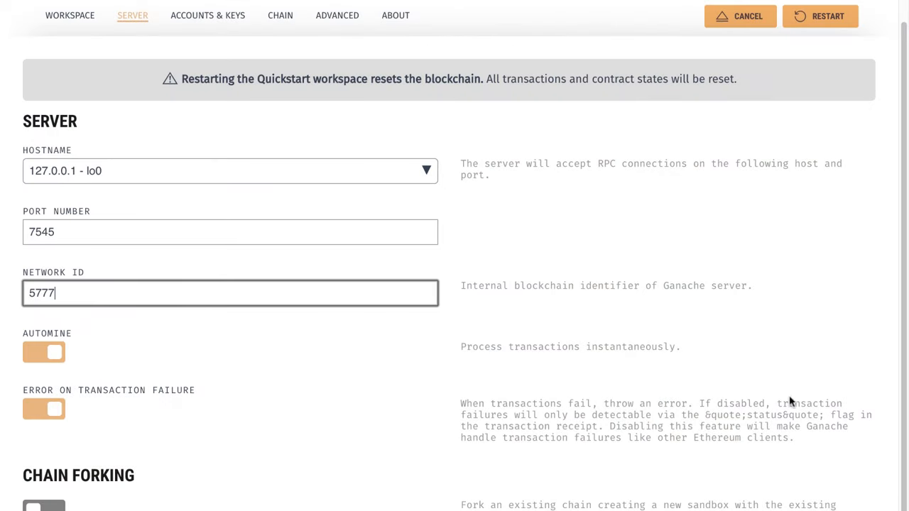
mouse_move(442, 311)
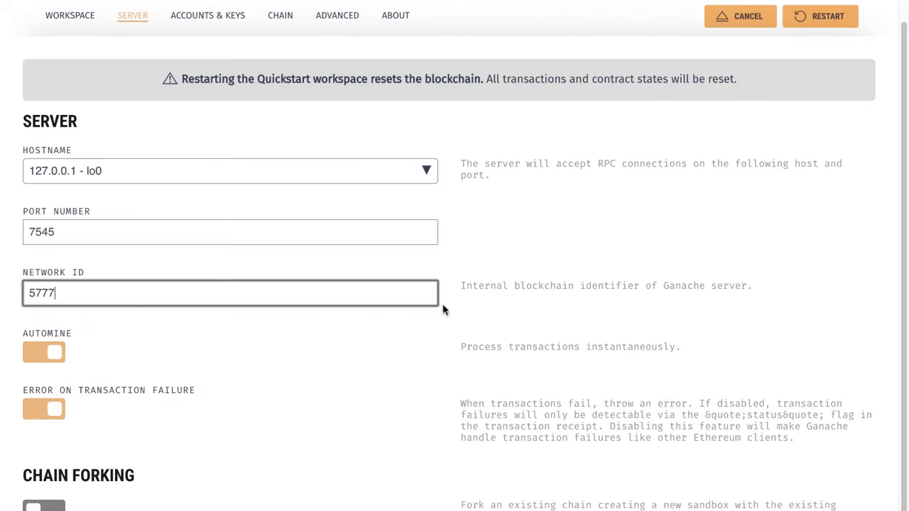
mouse_move(575, 159)
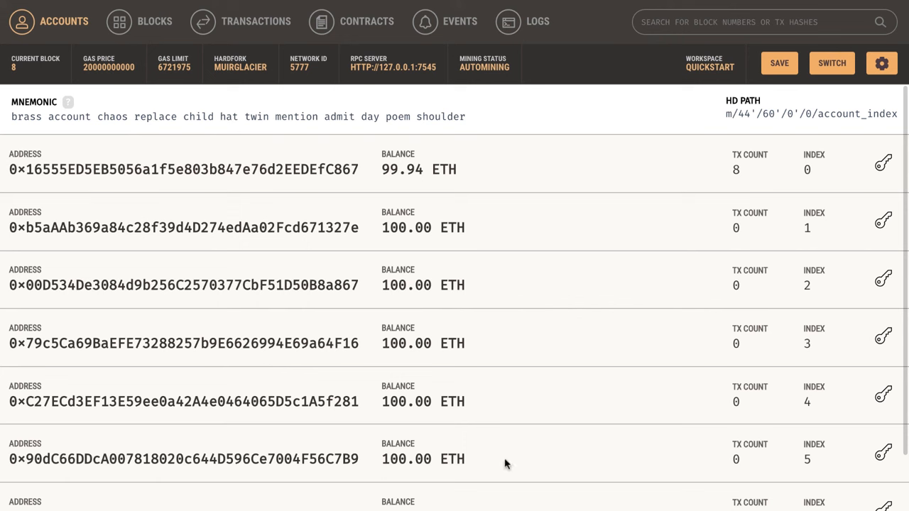
mouse_move(497, 460)
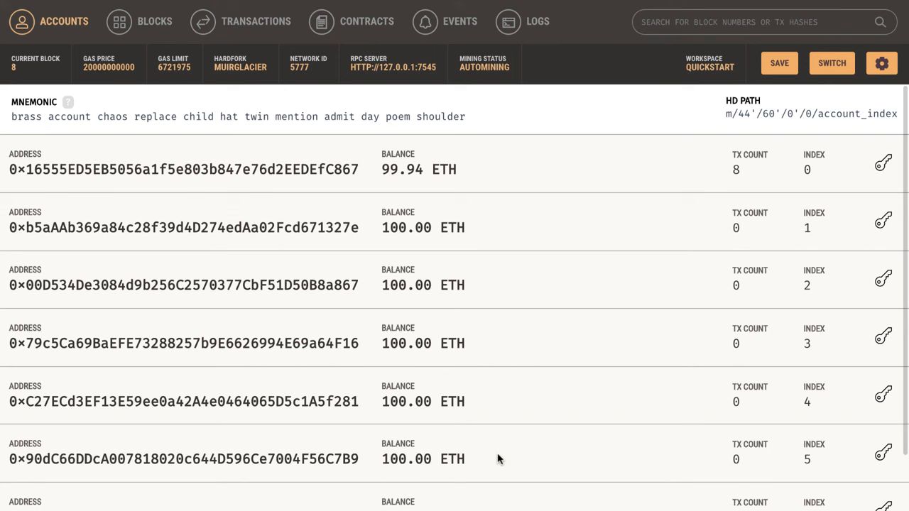
mouse_move(508, 367)
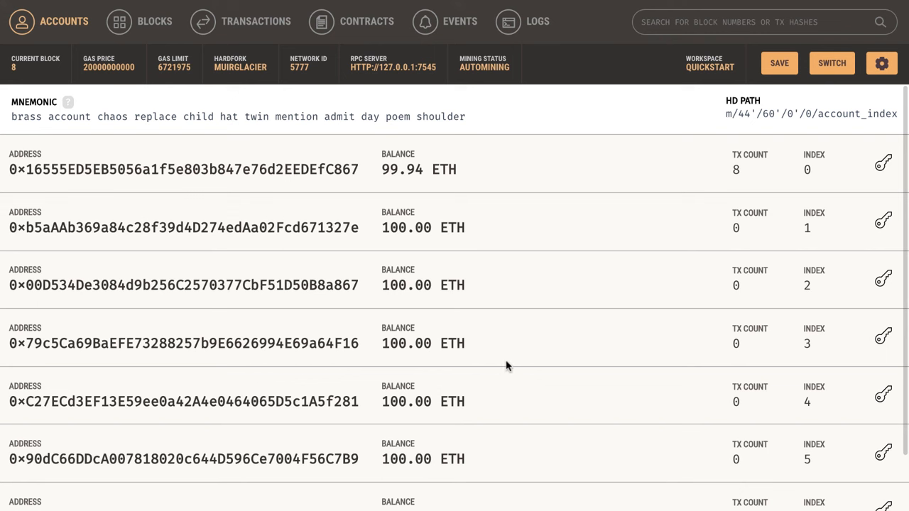